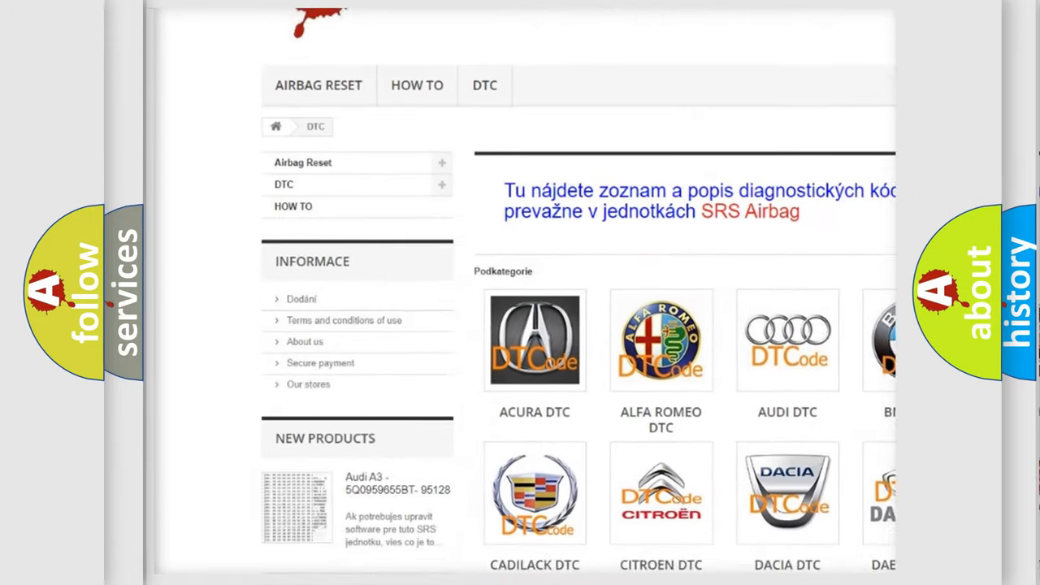
{"action": "scroll", "scroll_direction": "down", "scroll_amount": 3}
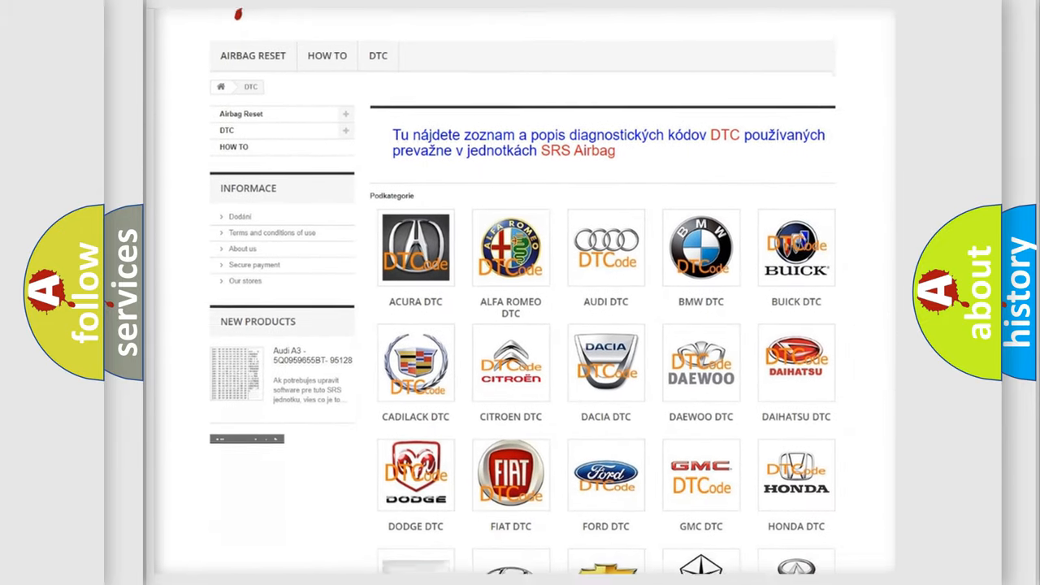
{"action": "scroll", "scroll_direction": "down", "scroll_amount": 3}
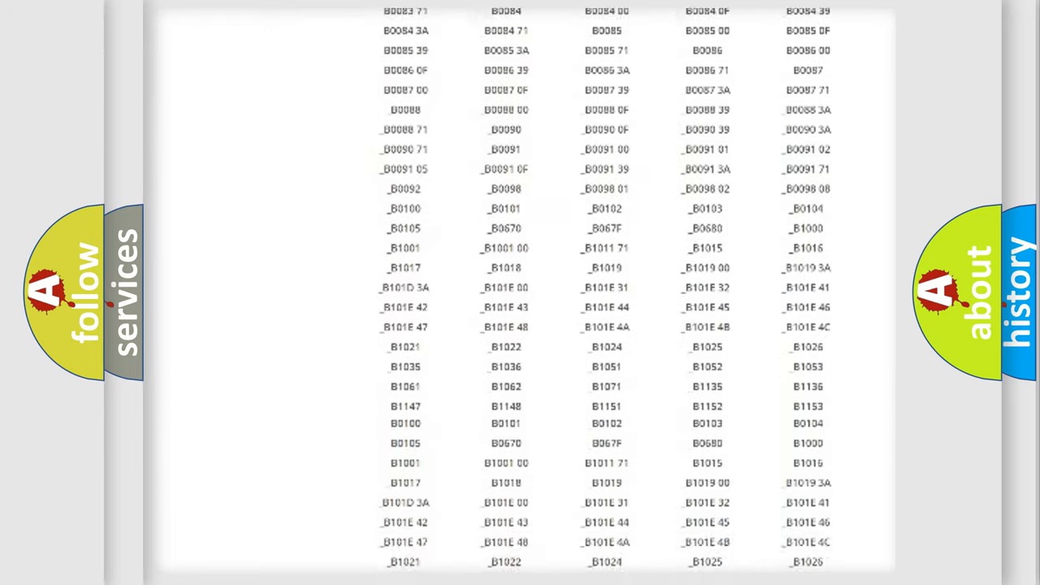
{"action": "scroll", "scroll_direction": "down", "scroll_amount": 3}
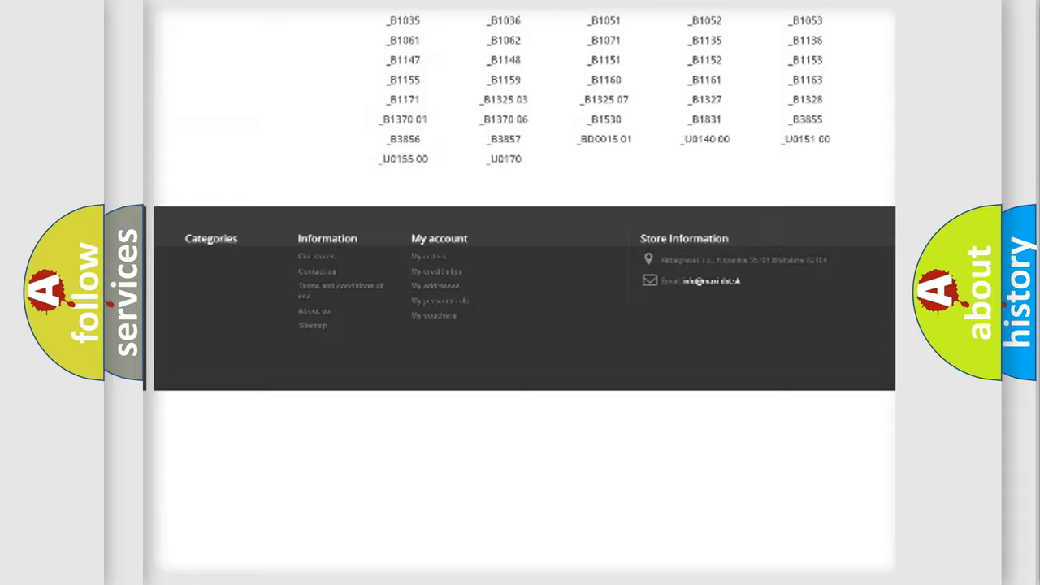
{"action": "scroll", "scroll_direction": "up", "scroll_amount": 3}
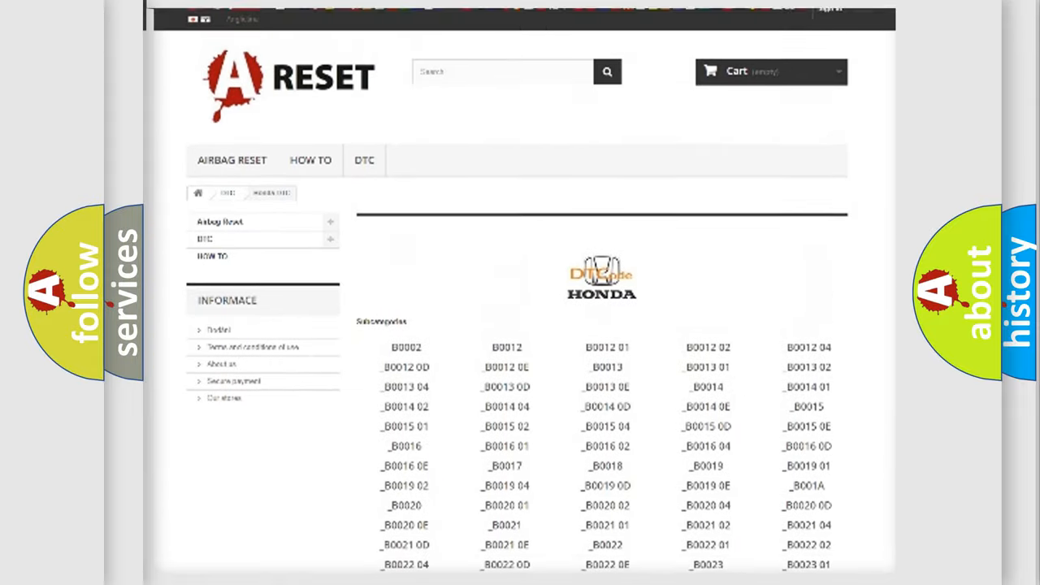